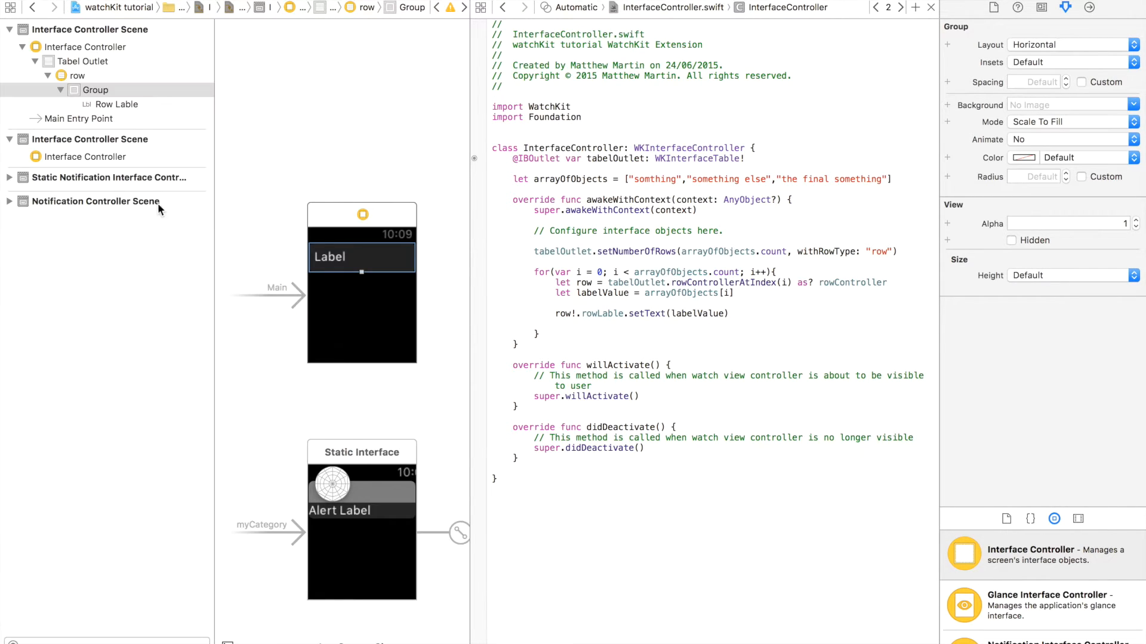
- Link the table row to the second Interface Controller with a modal Selection Segue
click(76, 75)
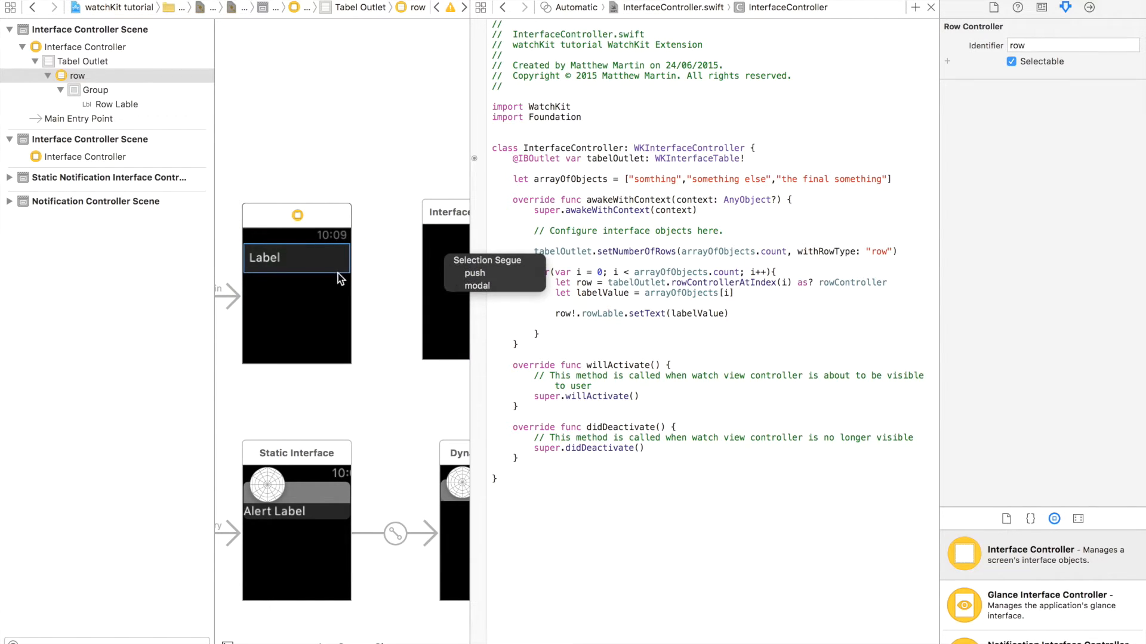
mouse_move(494, 285)
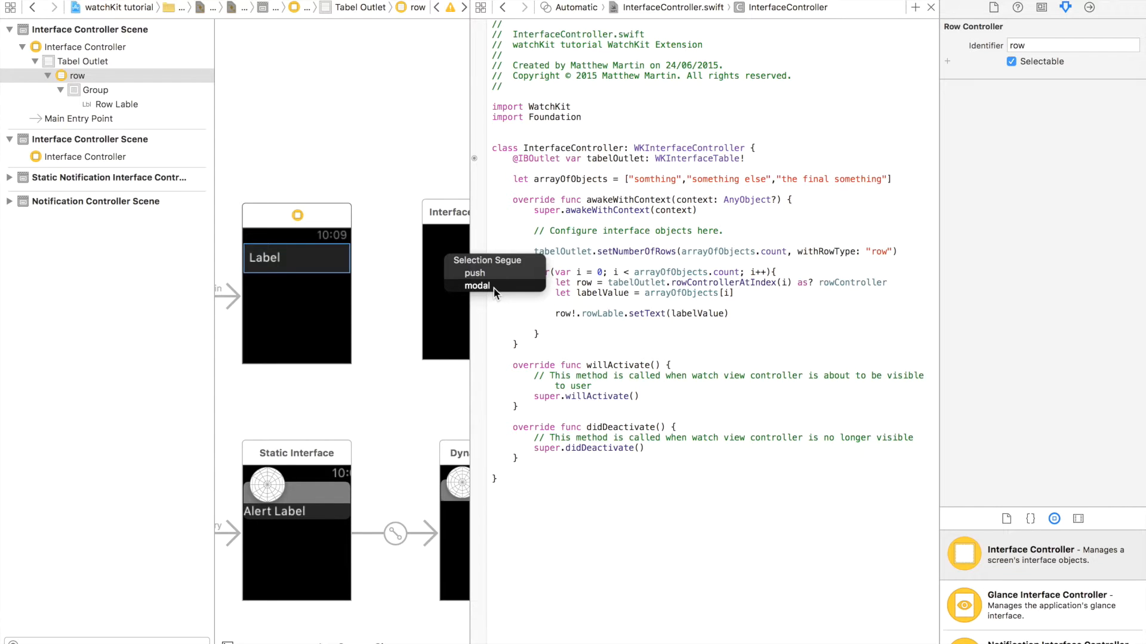
click(476, 286)
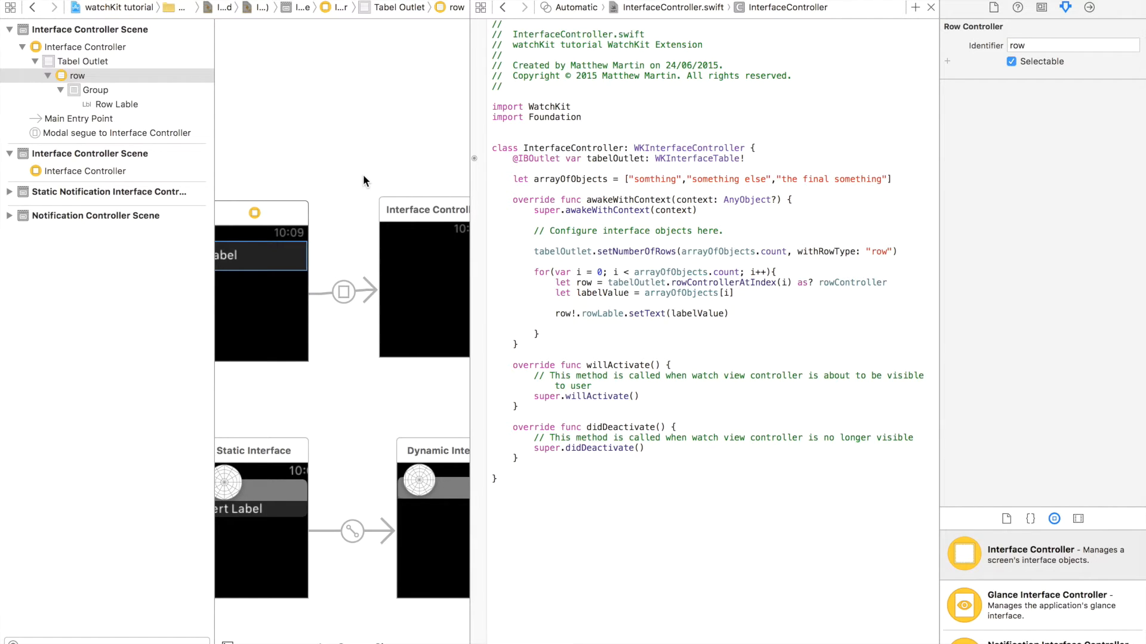
mouse_move(402, 218)
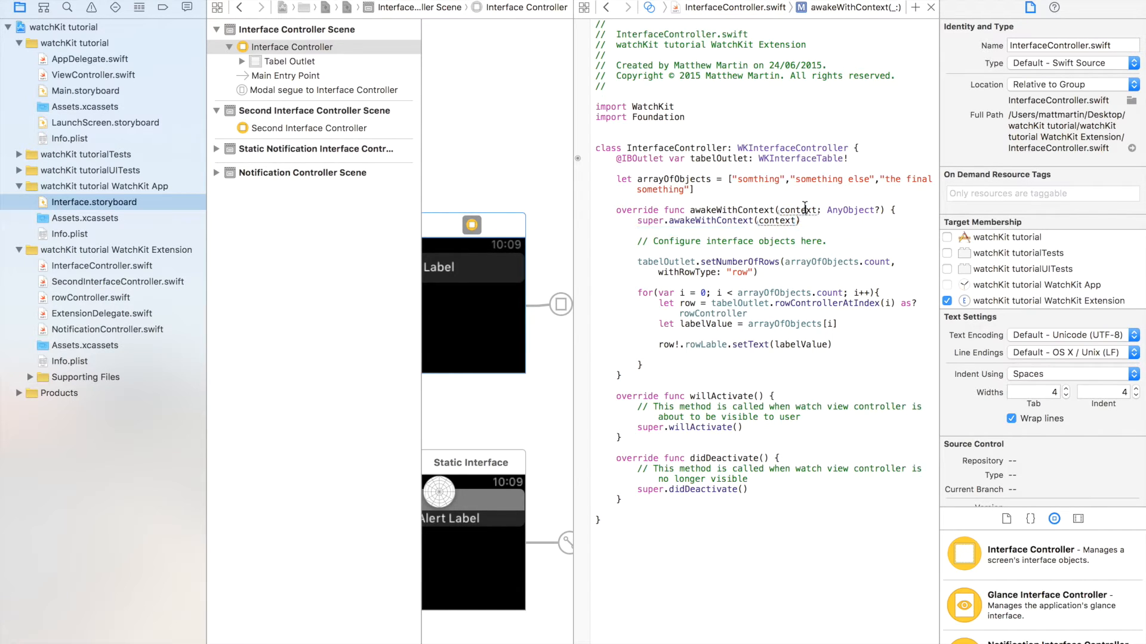
- Select the context parameter in SecondInterfaceController's awakeWithContext
double_click(797, 210)
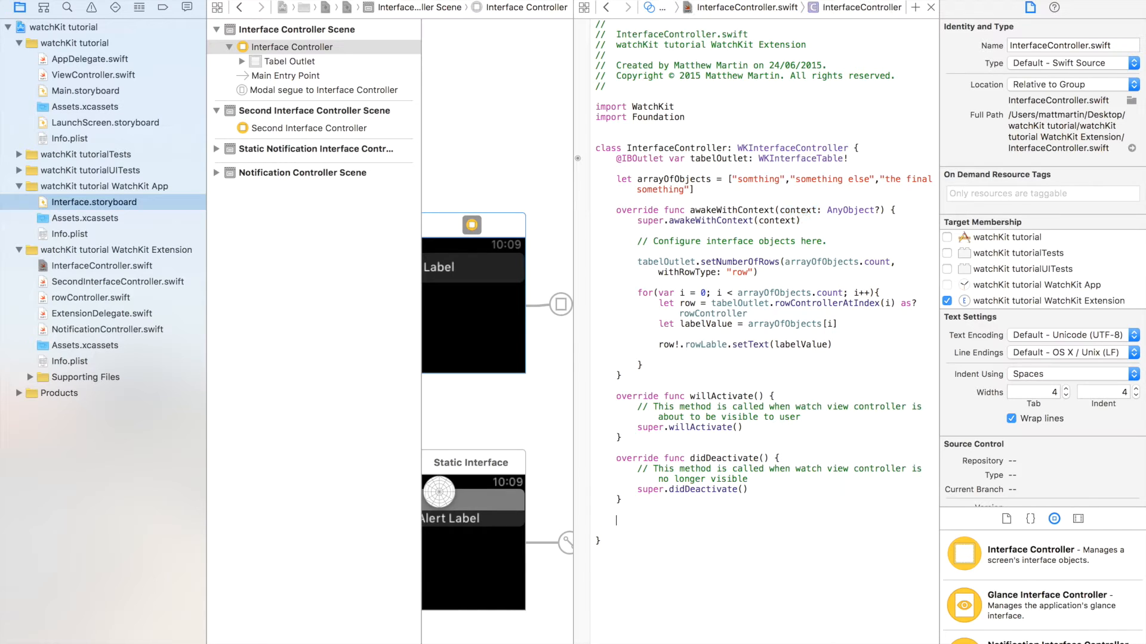
mouse_move(314, 334)
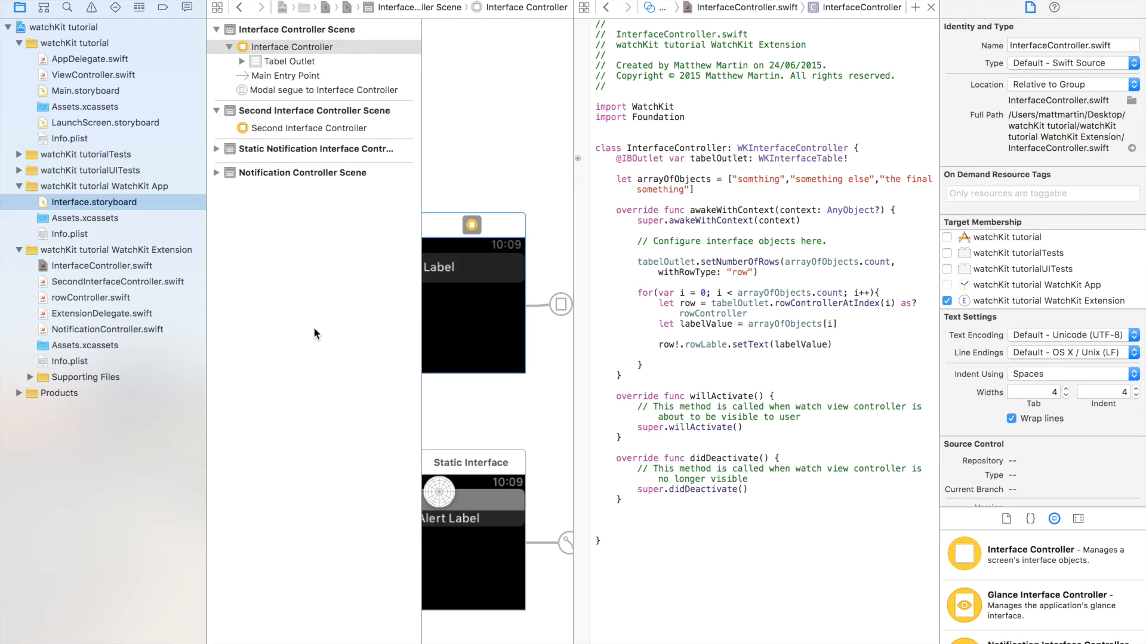
- Insert the contextForSegueWithIdentifier(segueIdentifier:inTable:rowIndex:) override via 'con' autocomplete and highlight segueIdentifier
click(886, 7)
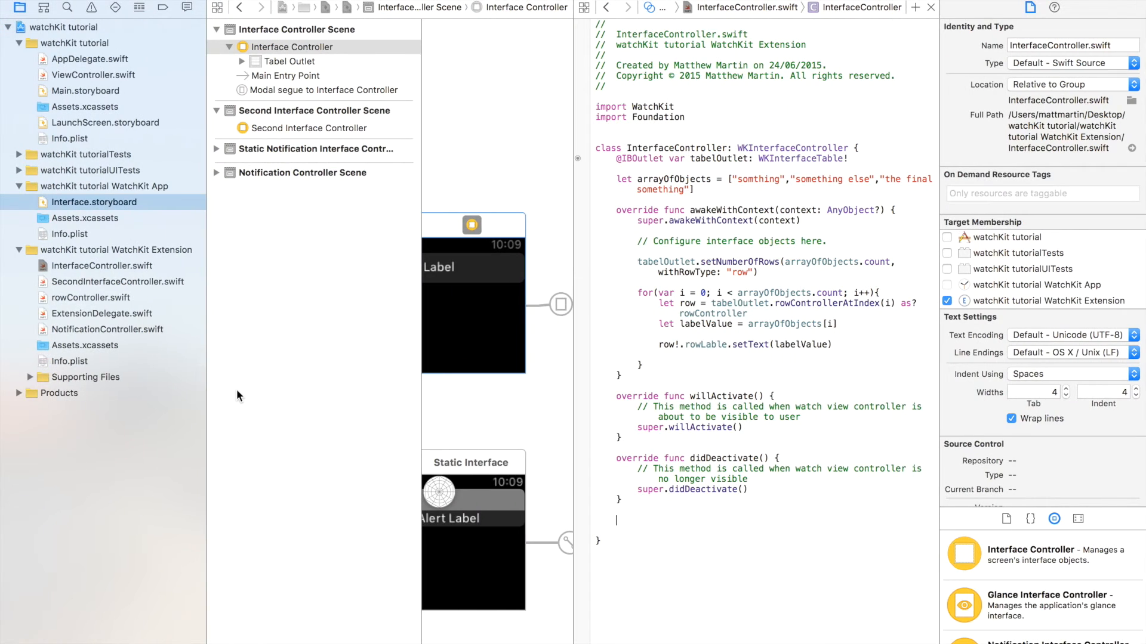
text(con)
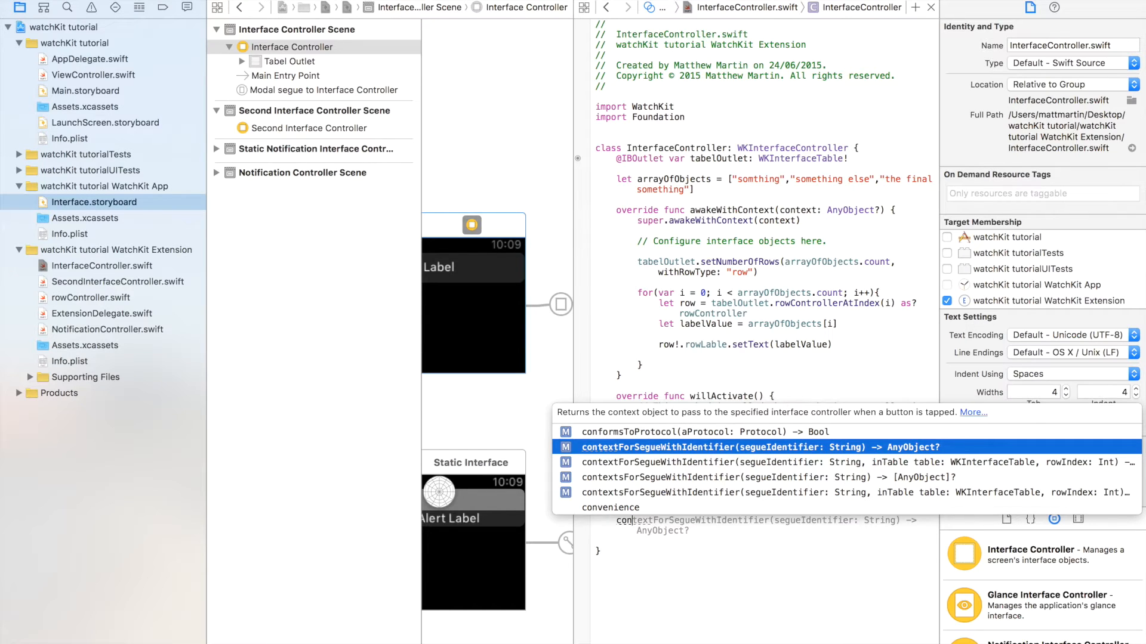
key(Down)
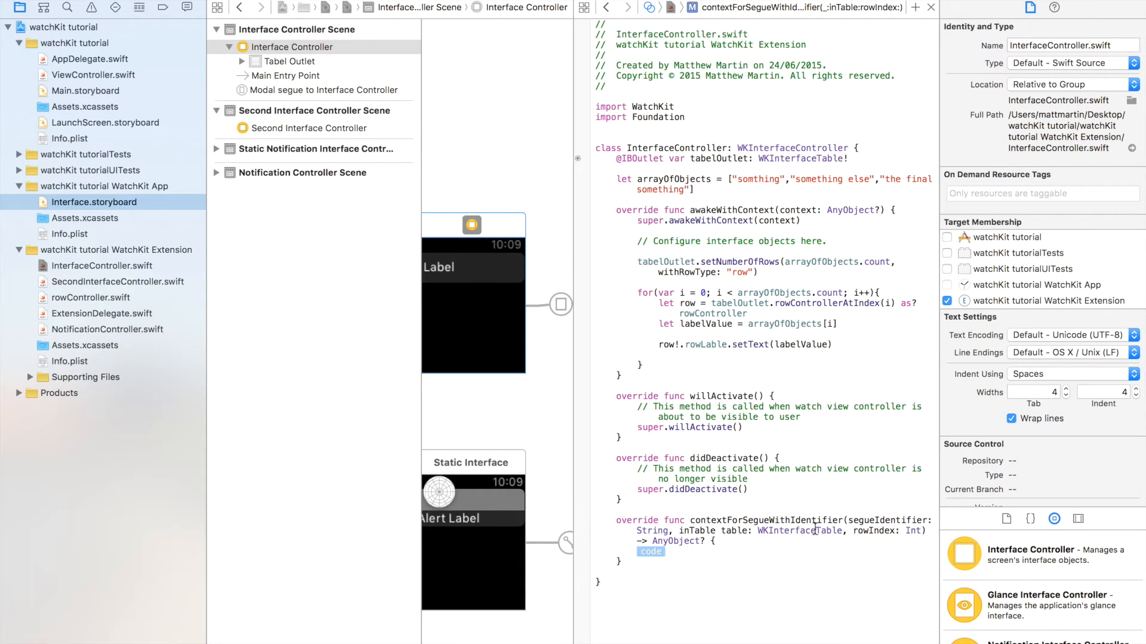
double_click(887, 521)
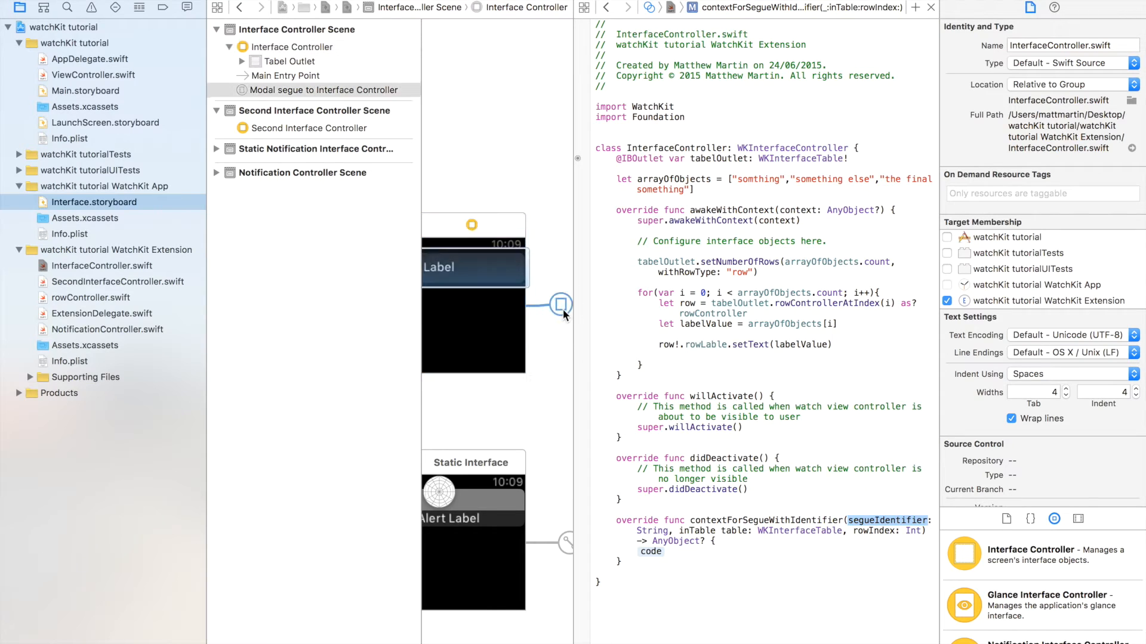
click(558, 304)
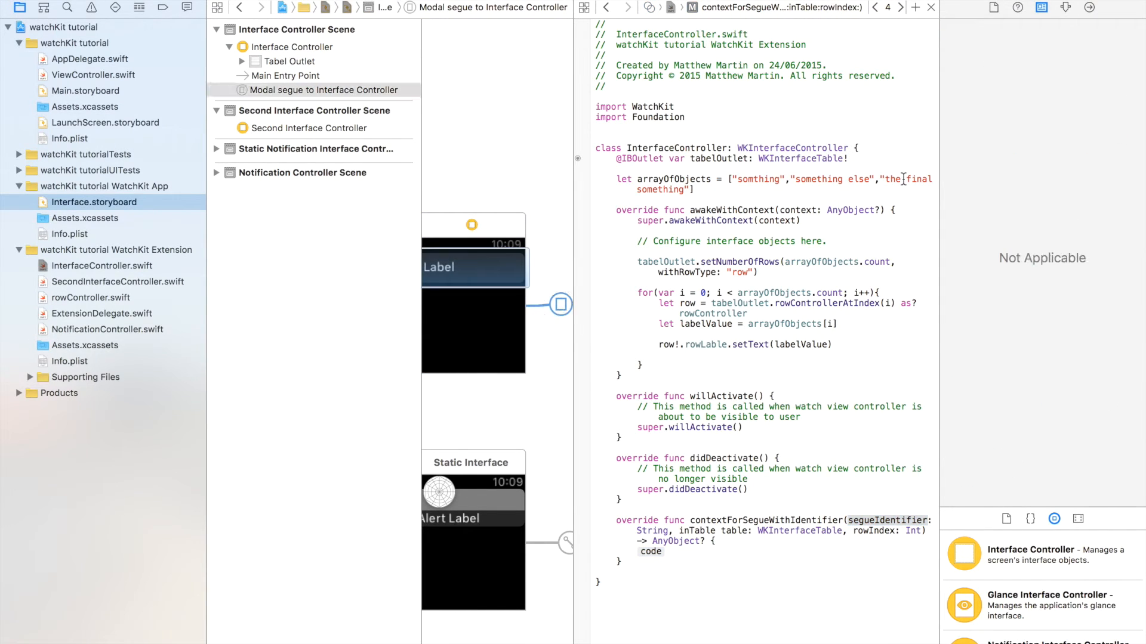
click(1067, 9)
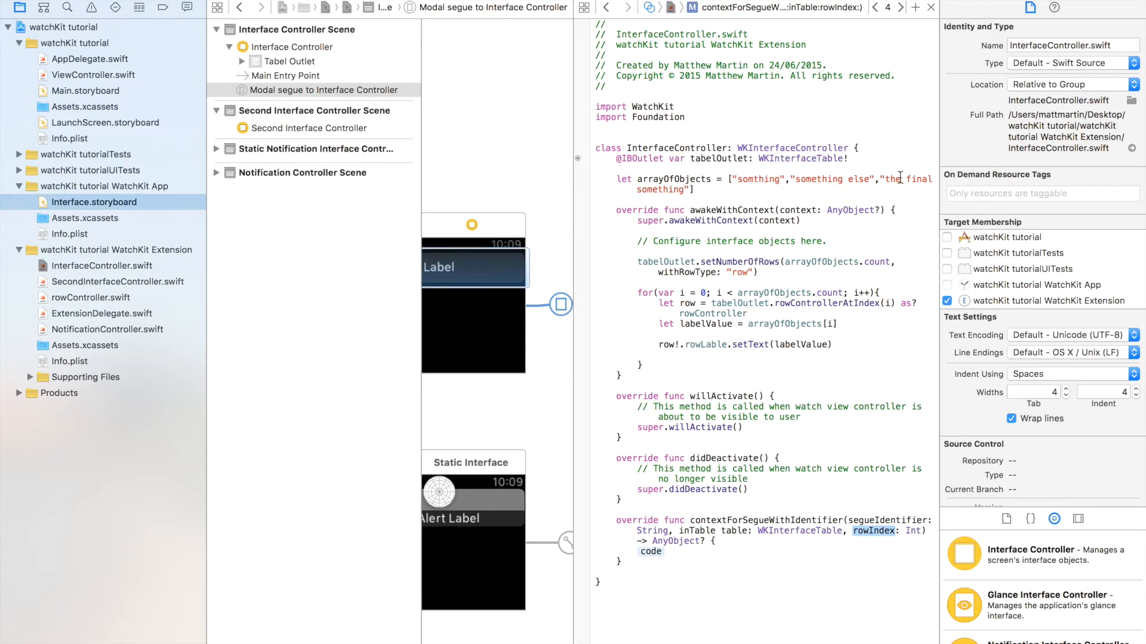
click(650, 179)
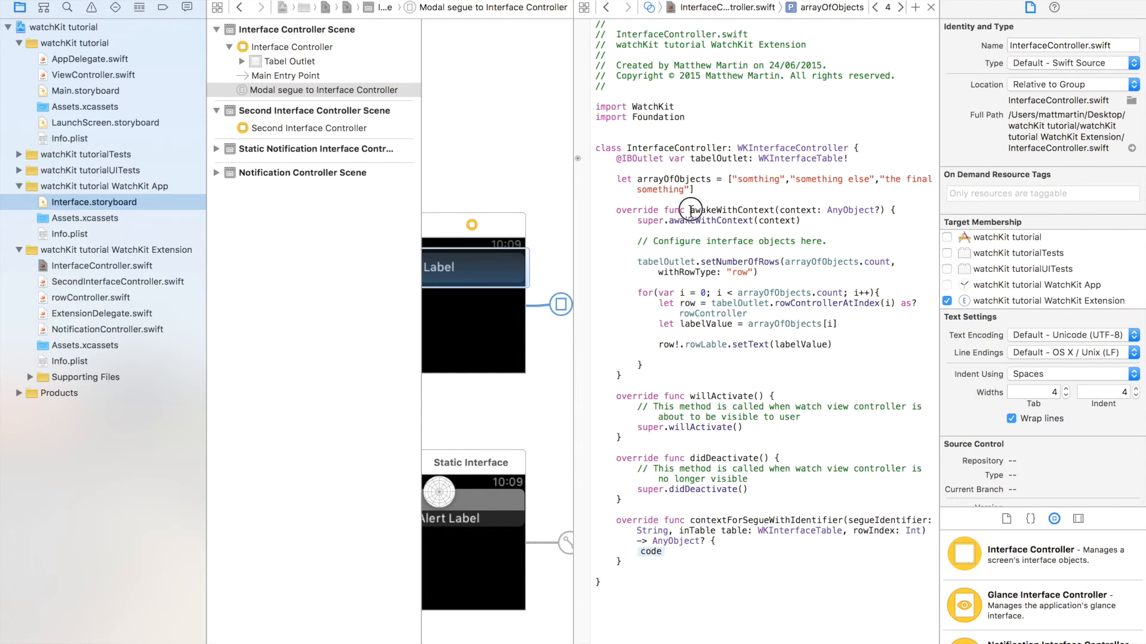
double_click(673, 179)
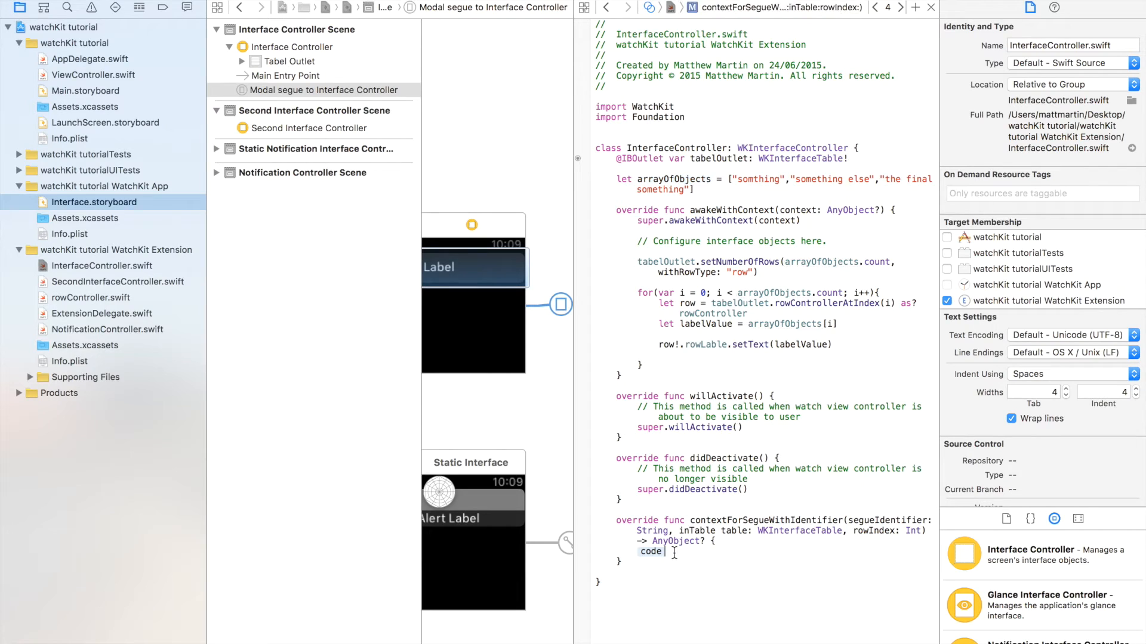
- Replace the placeholder with 'return arrayOfObjects[rowIndex]' in the segue context override
double_click(650, 552)
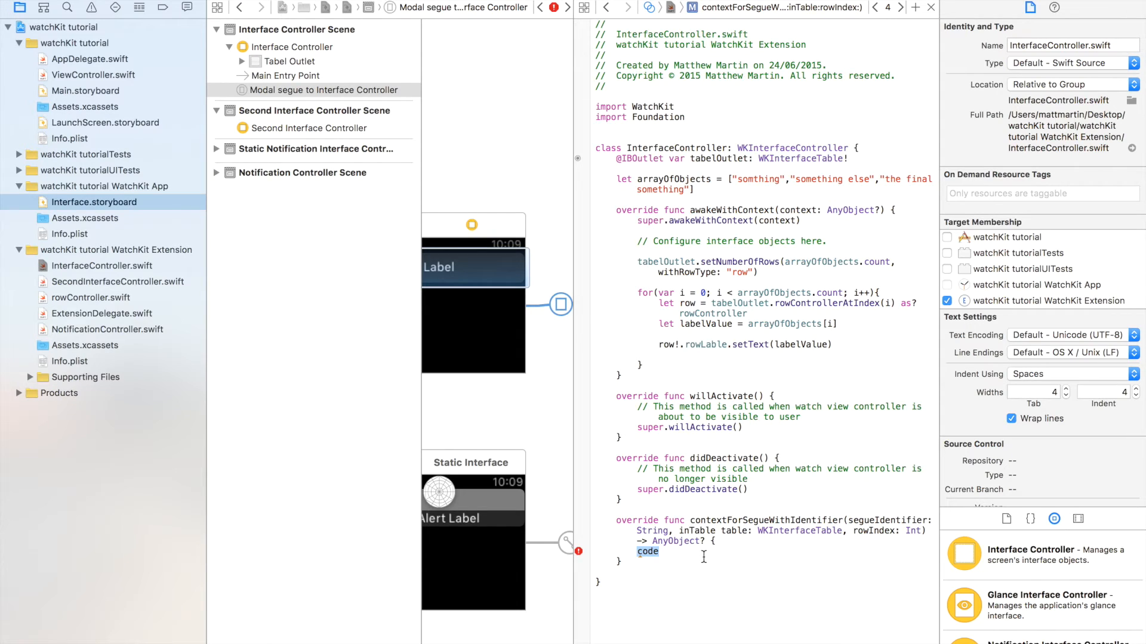
text(return arrayOfObjects[rowIndex)
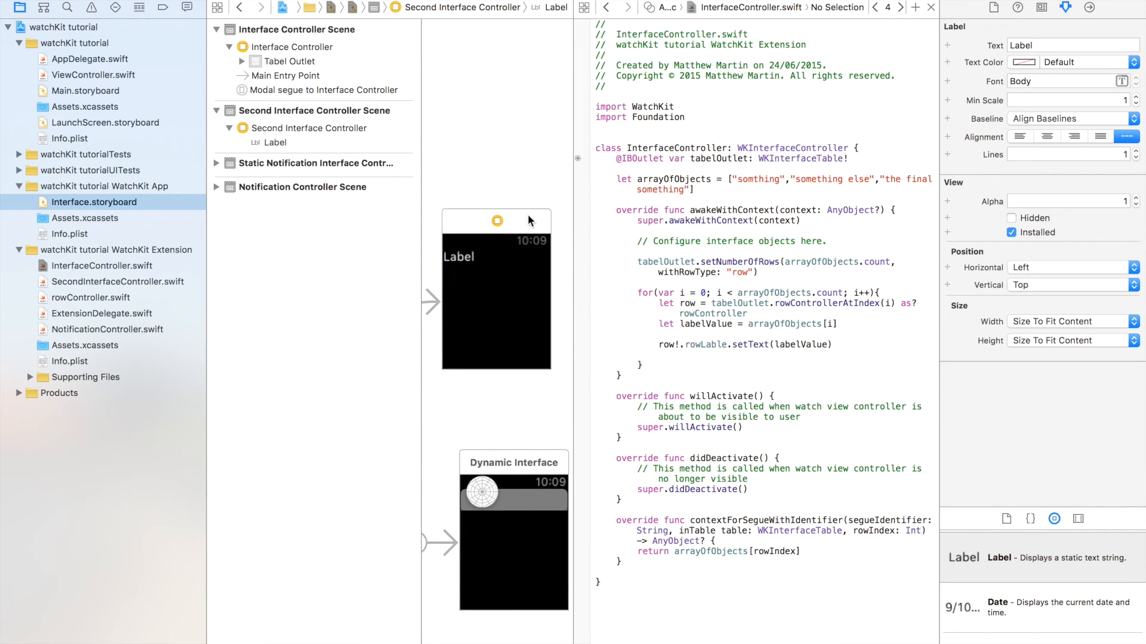
- Create an IBOutlet named labelOutlet for the second screen's label in SecondInterfaceController
click(308, 128)
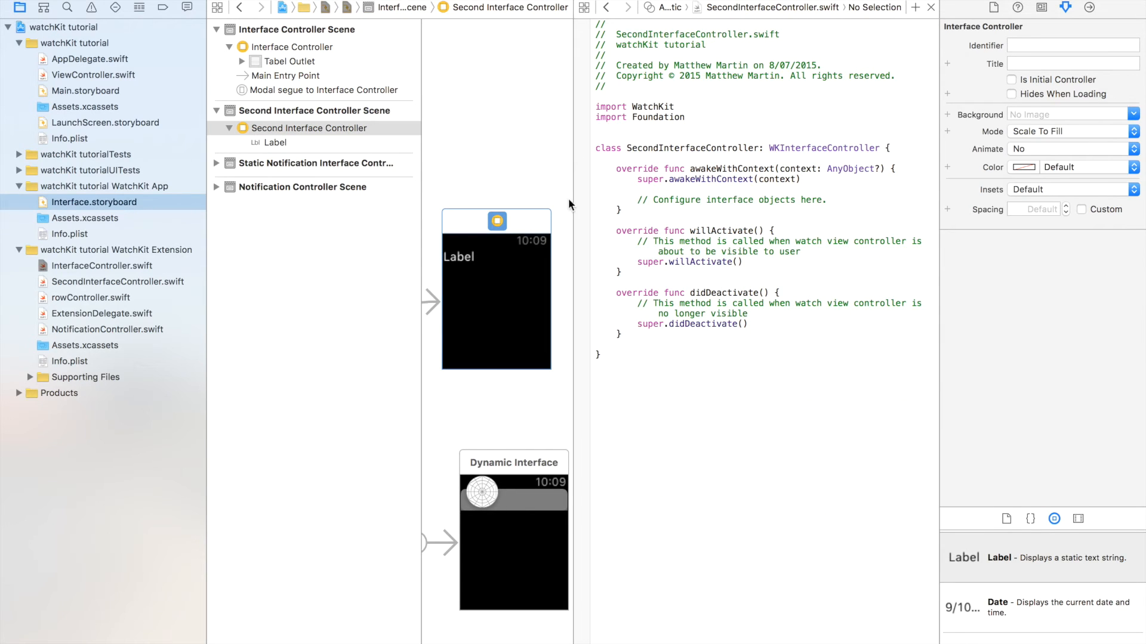
click(459, 256)
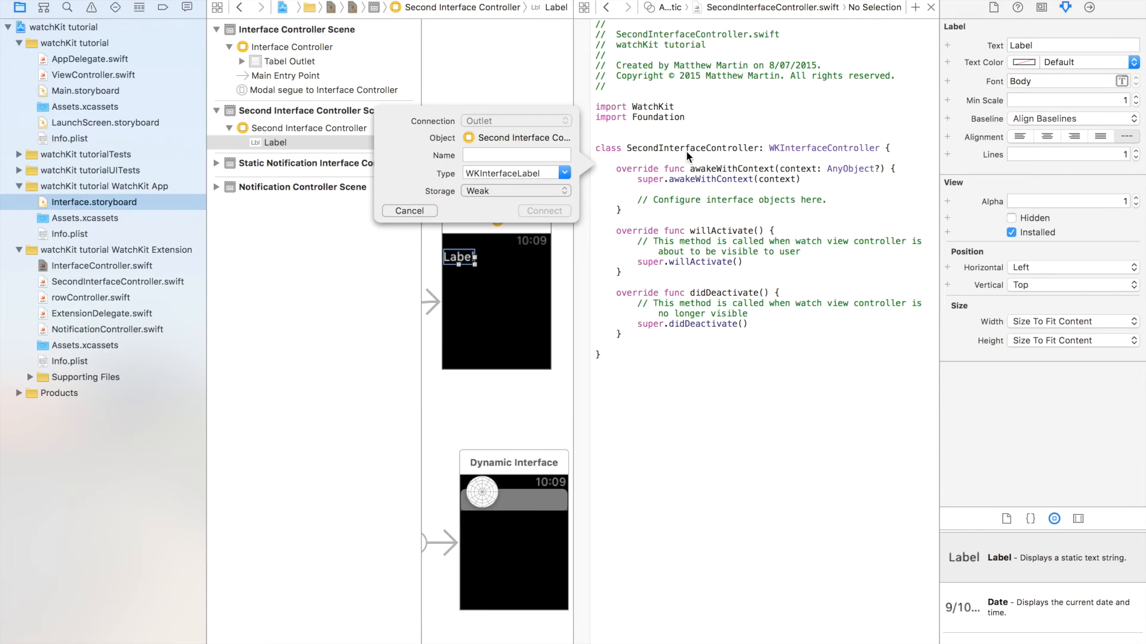
text(labelOutlet)
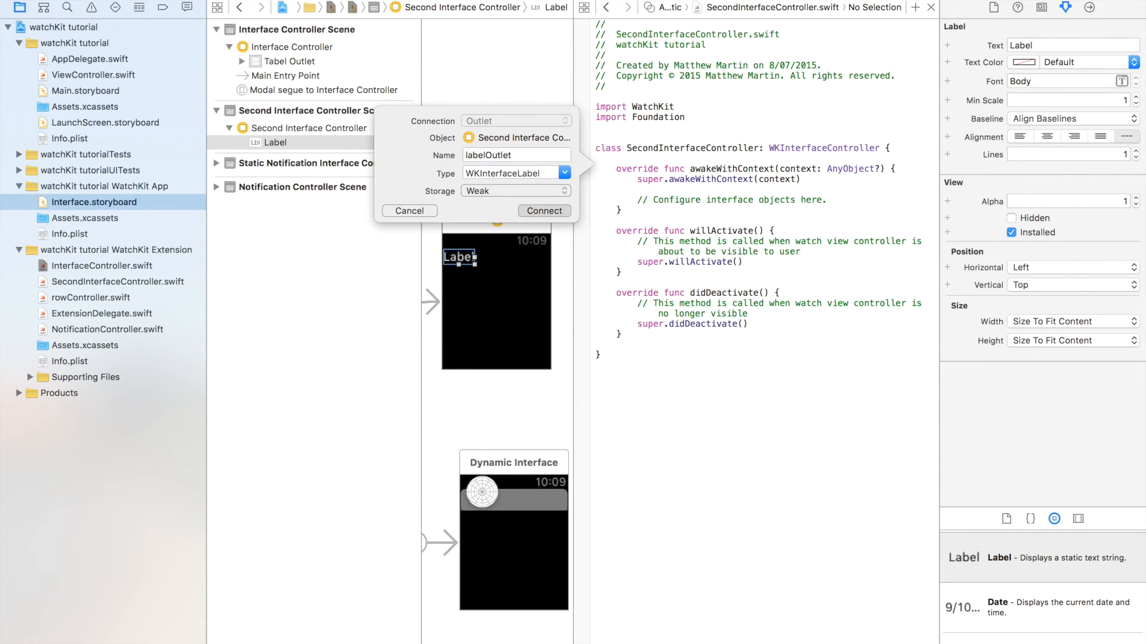
click(544, 211)
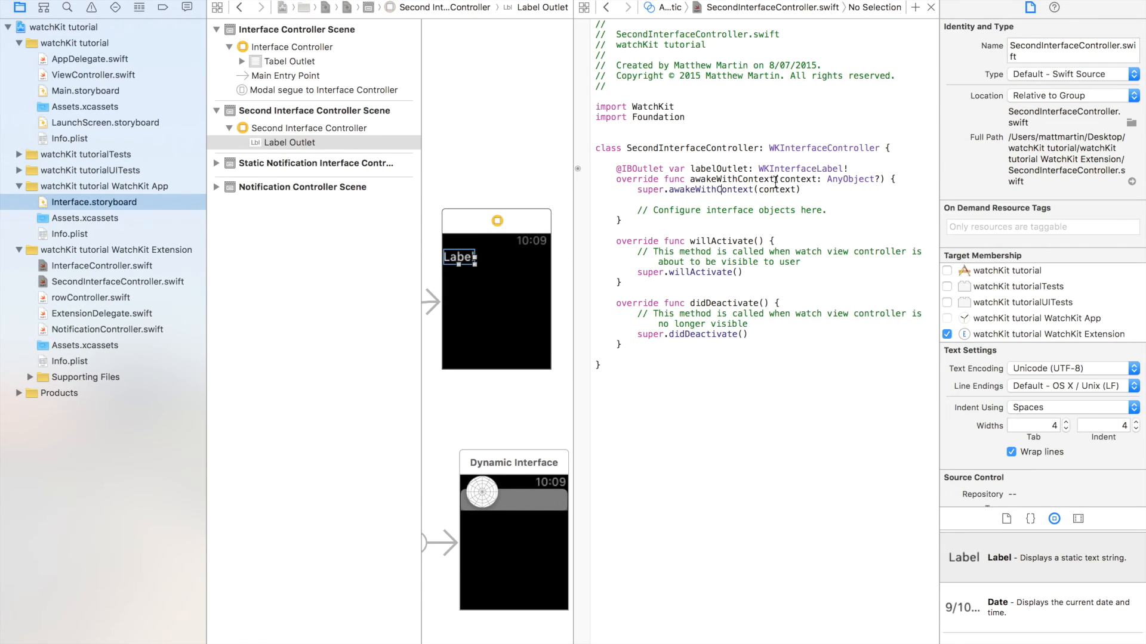
- In awakeWithContext, call labelOutlet.setText with the incoming context
double_click(799, 179)
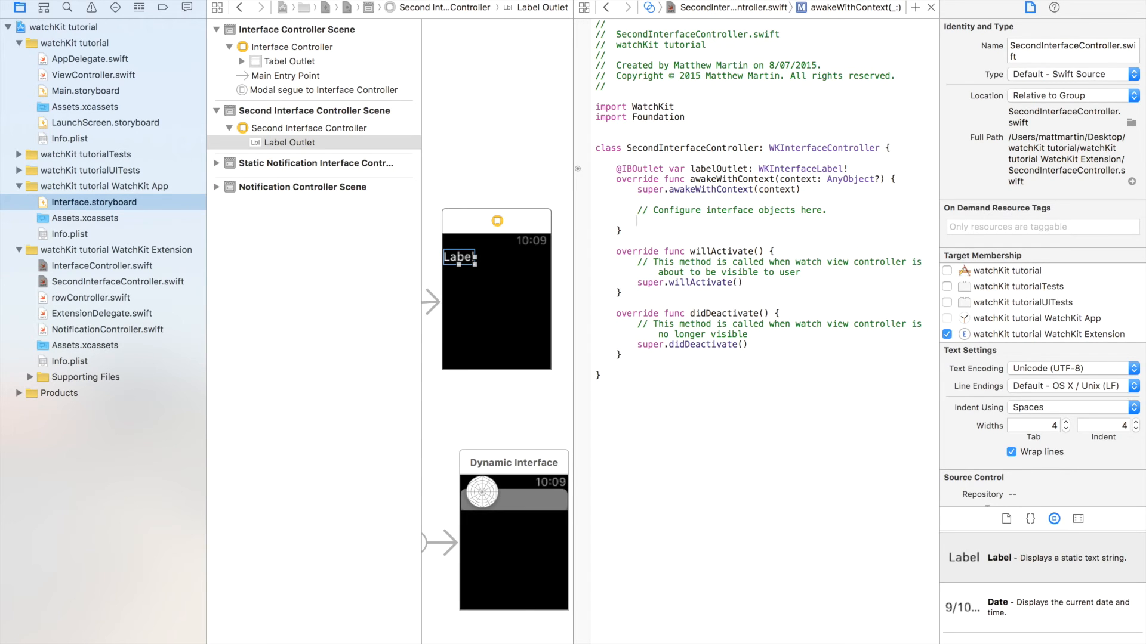
text(labelOutlet)
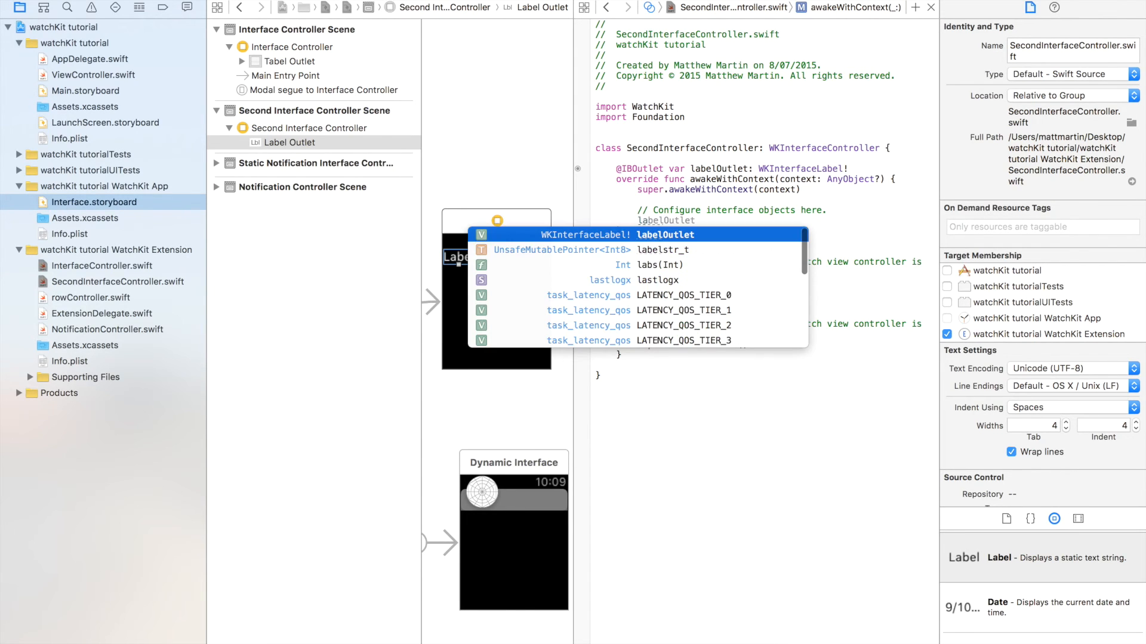
text(.setTextColor)
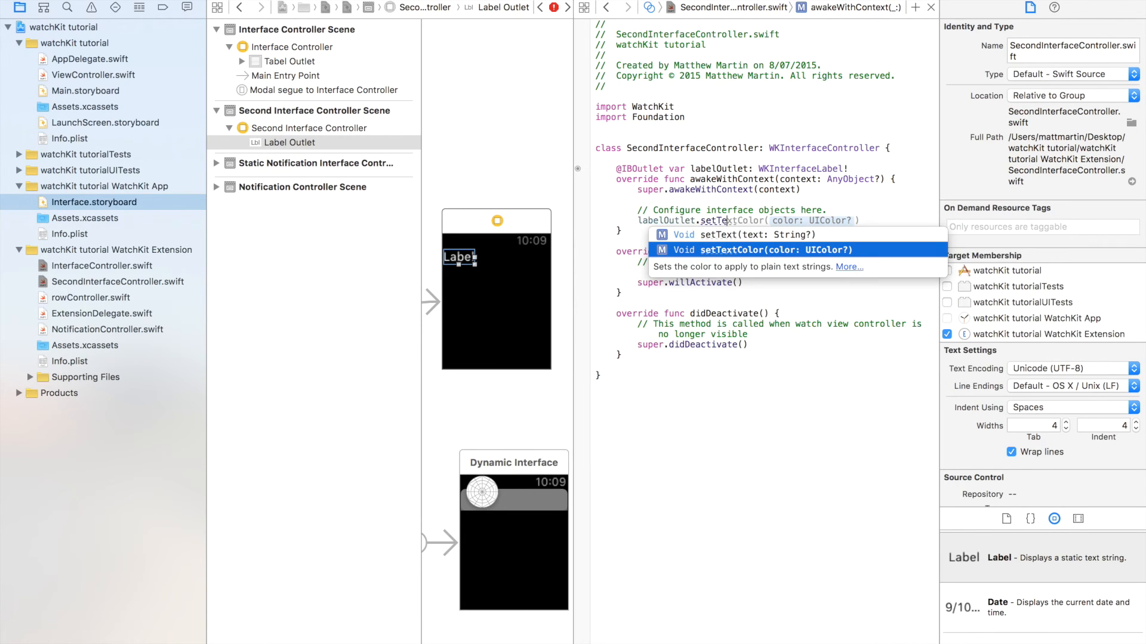
click(737, 235)
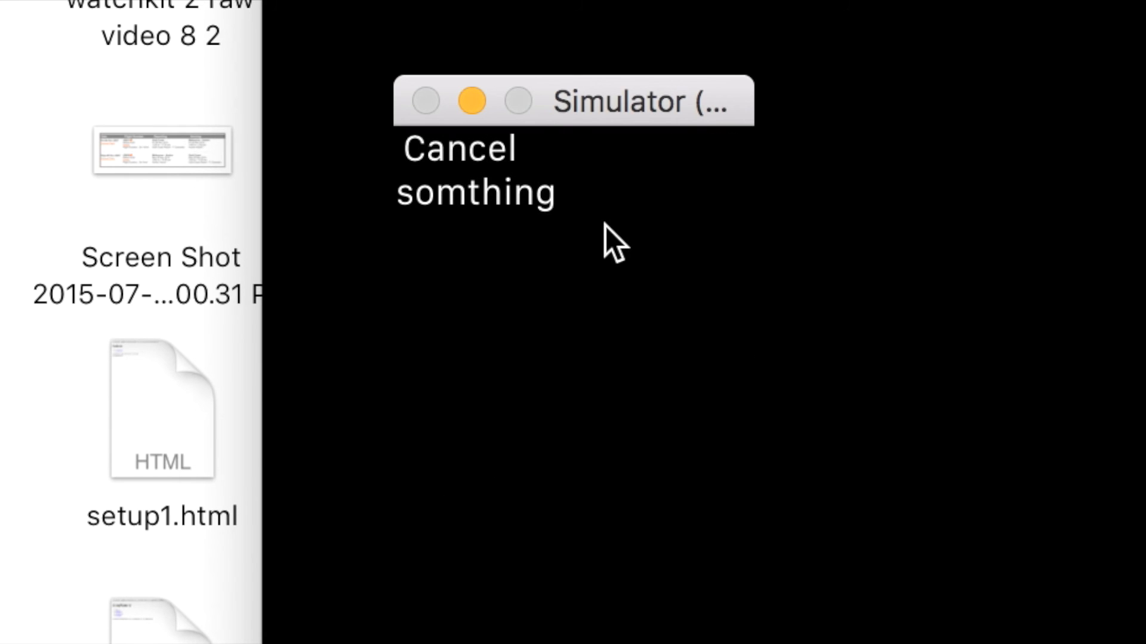
mouse_move(500, 158)
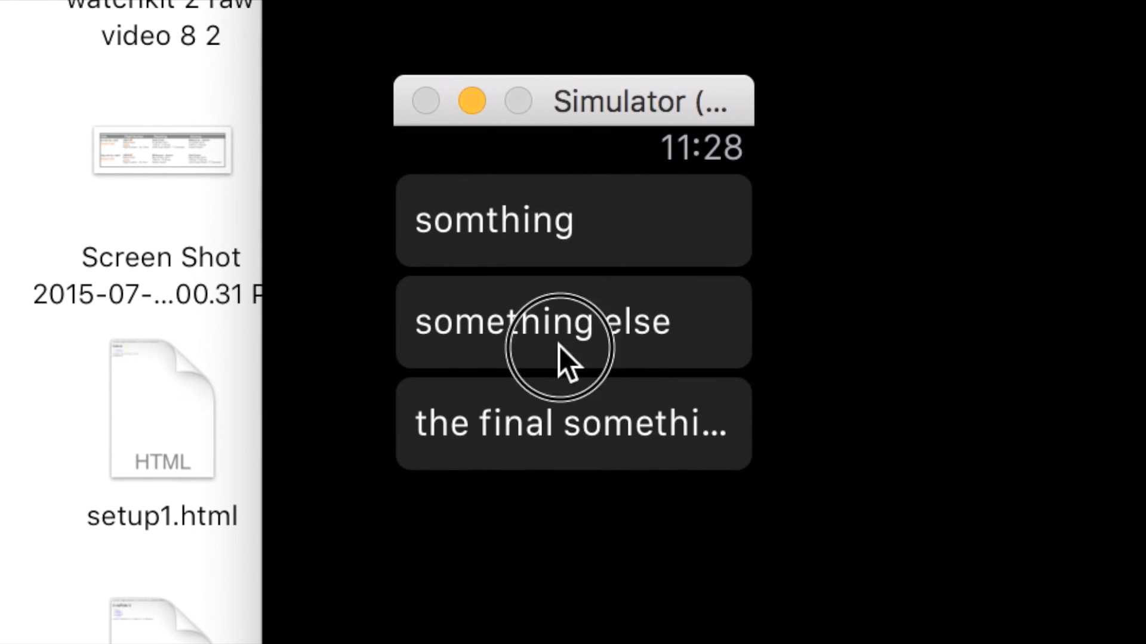
- Tap the 'something else' row in Simulator to show its text on the modal screen
click(572, 321)
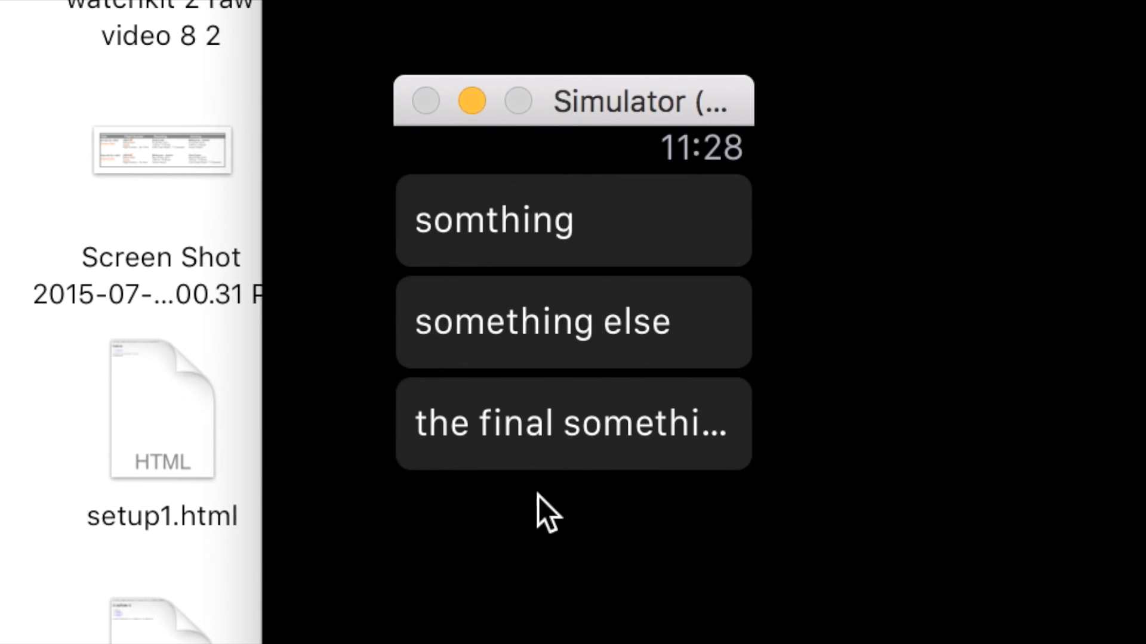
mouse_move(559, 496)
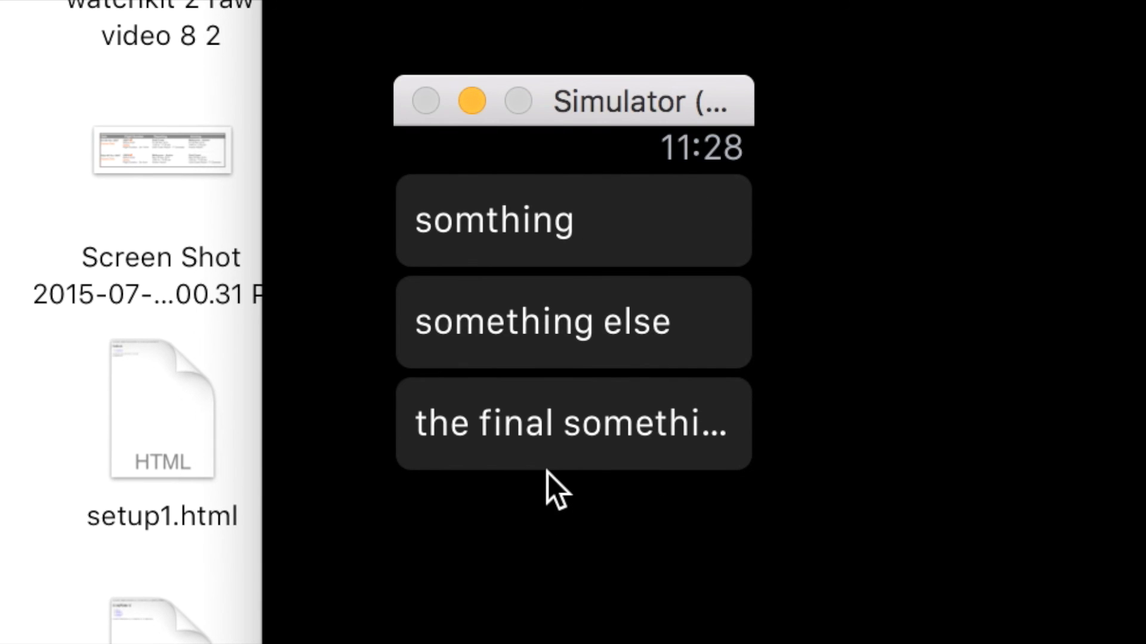